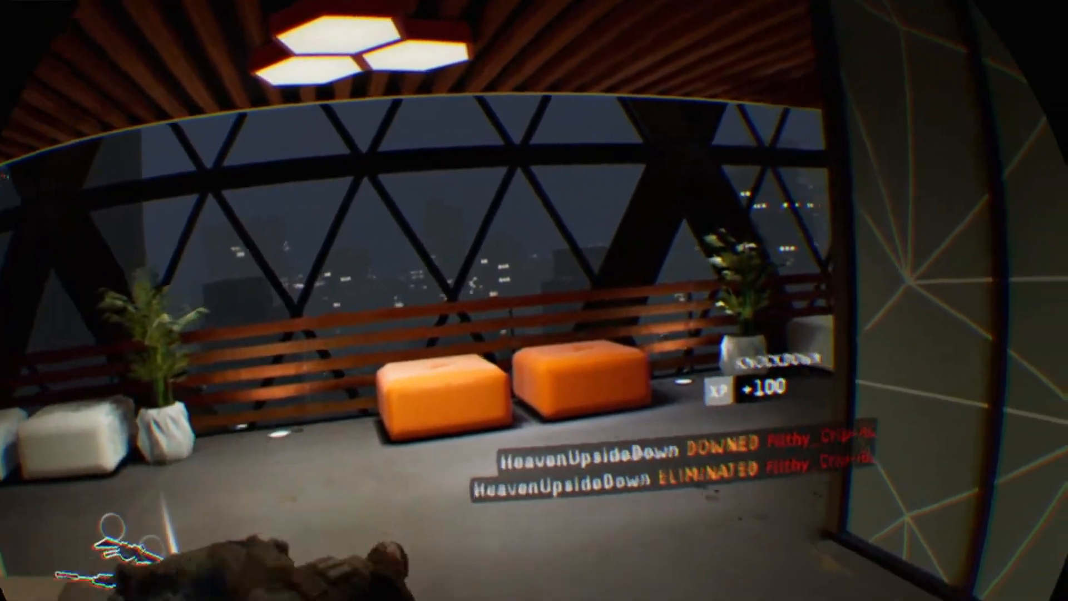
mouse_move(534, 301)
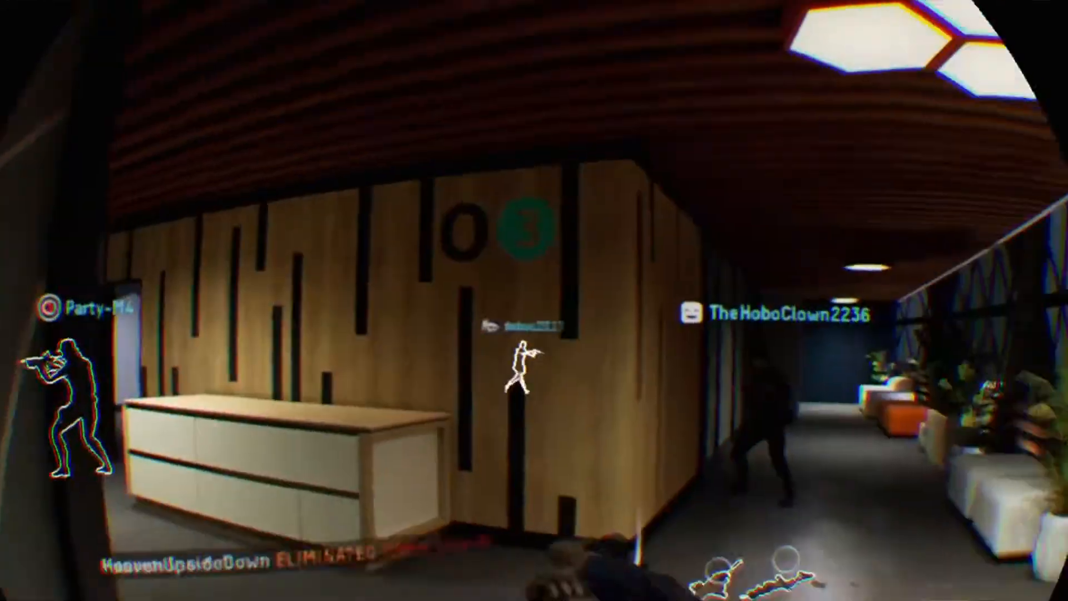